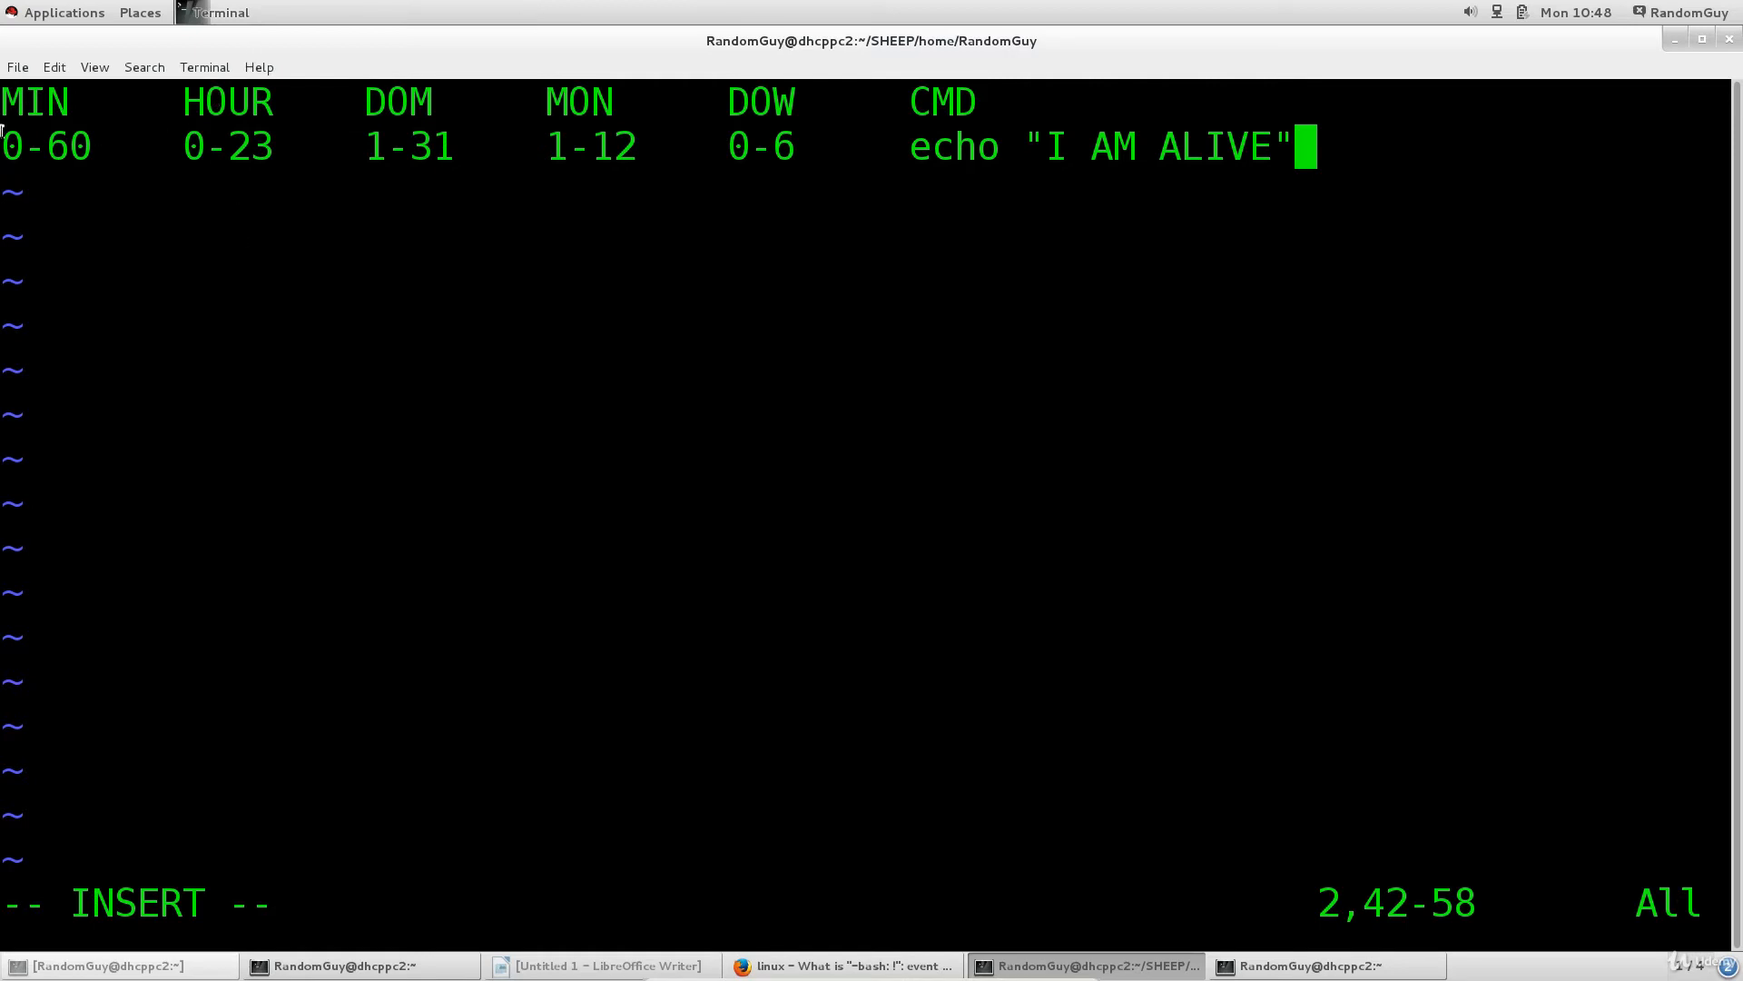
mouse_move(419, 116)
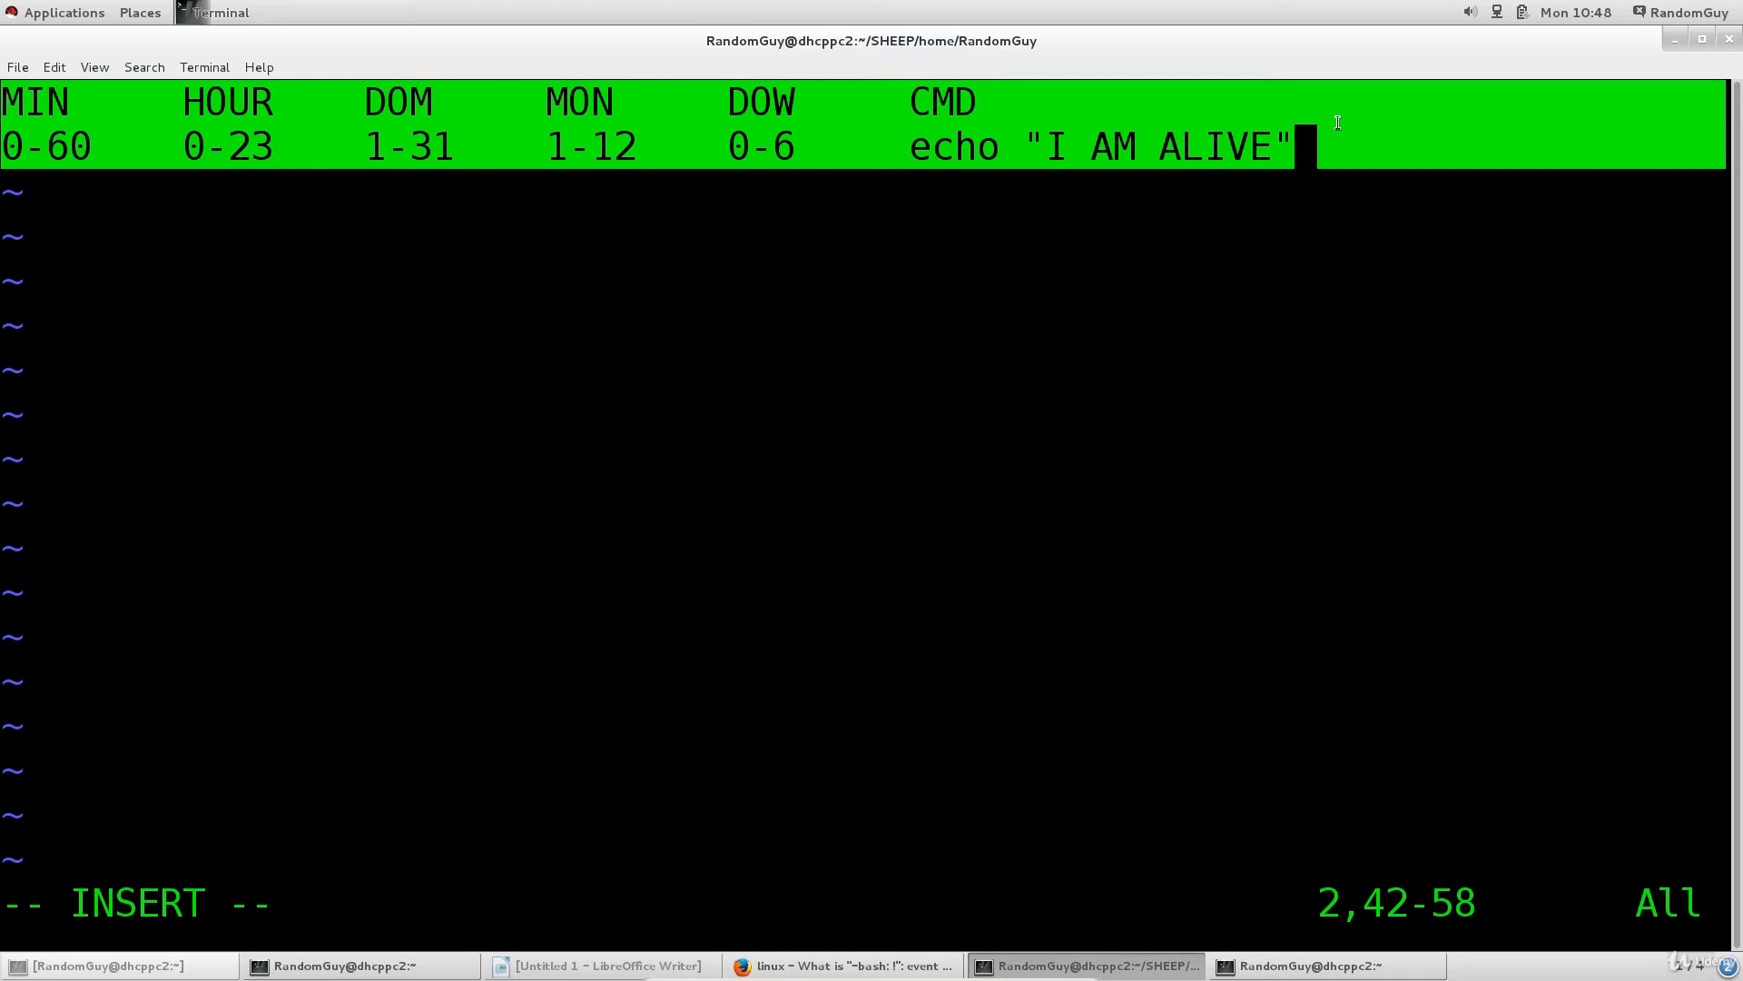
mouse_move(921, 87)
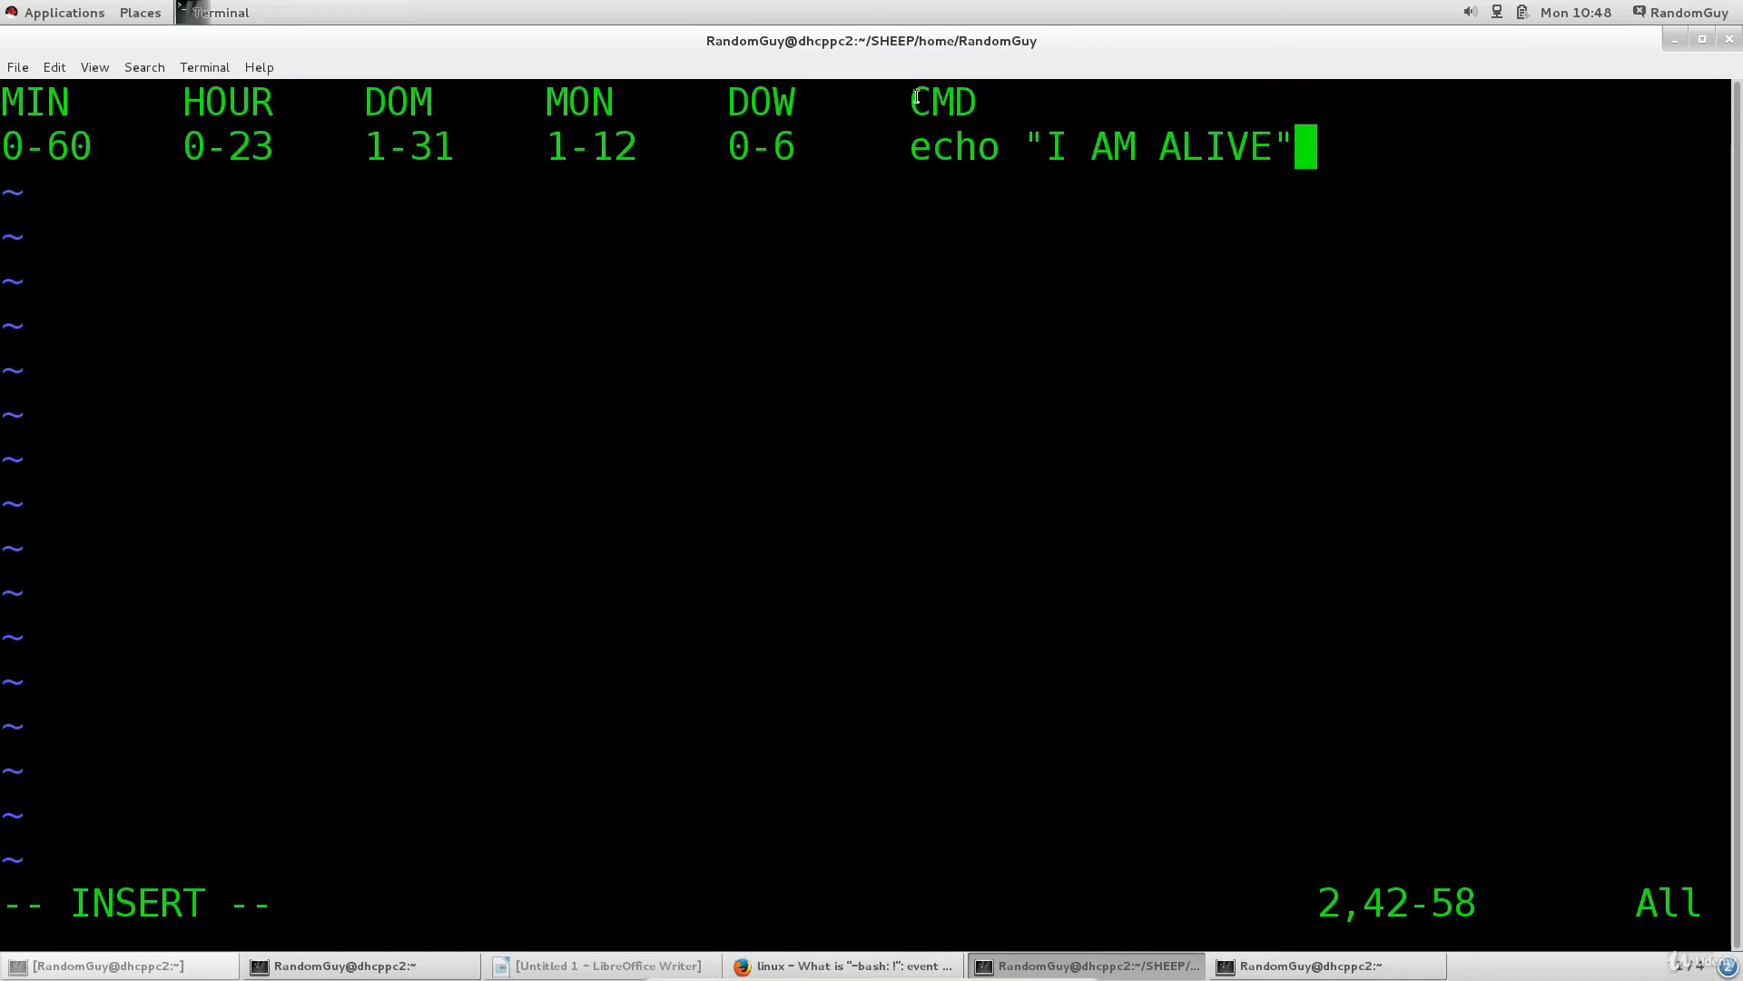
Select the echo "I AM ALIVE" command under the CMD field of the crontab line.
double_click(953, 145)
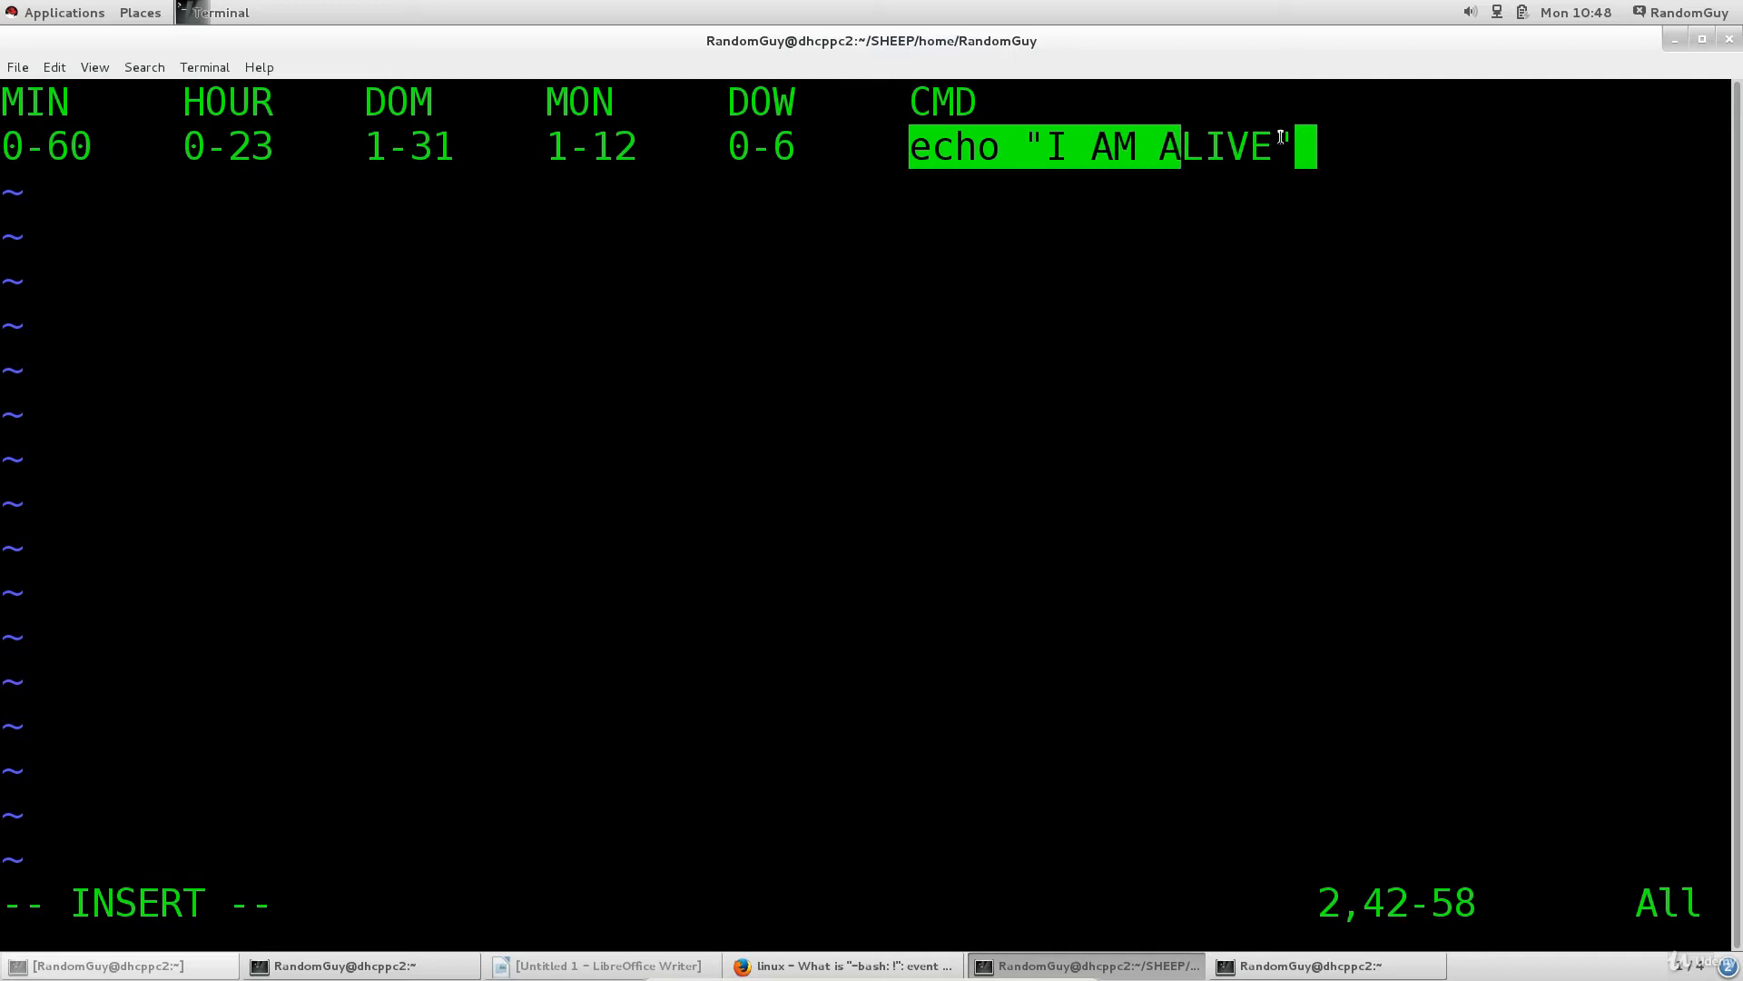
text(")
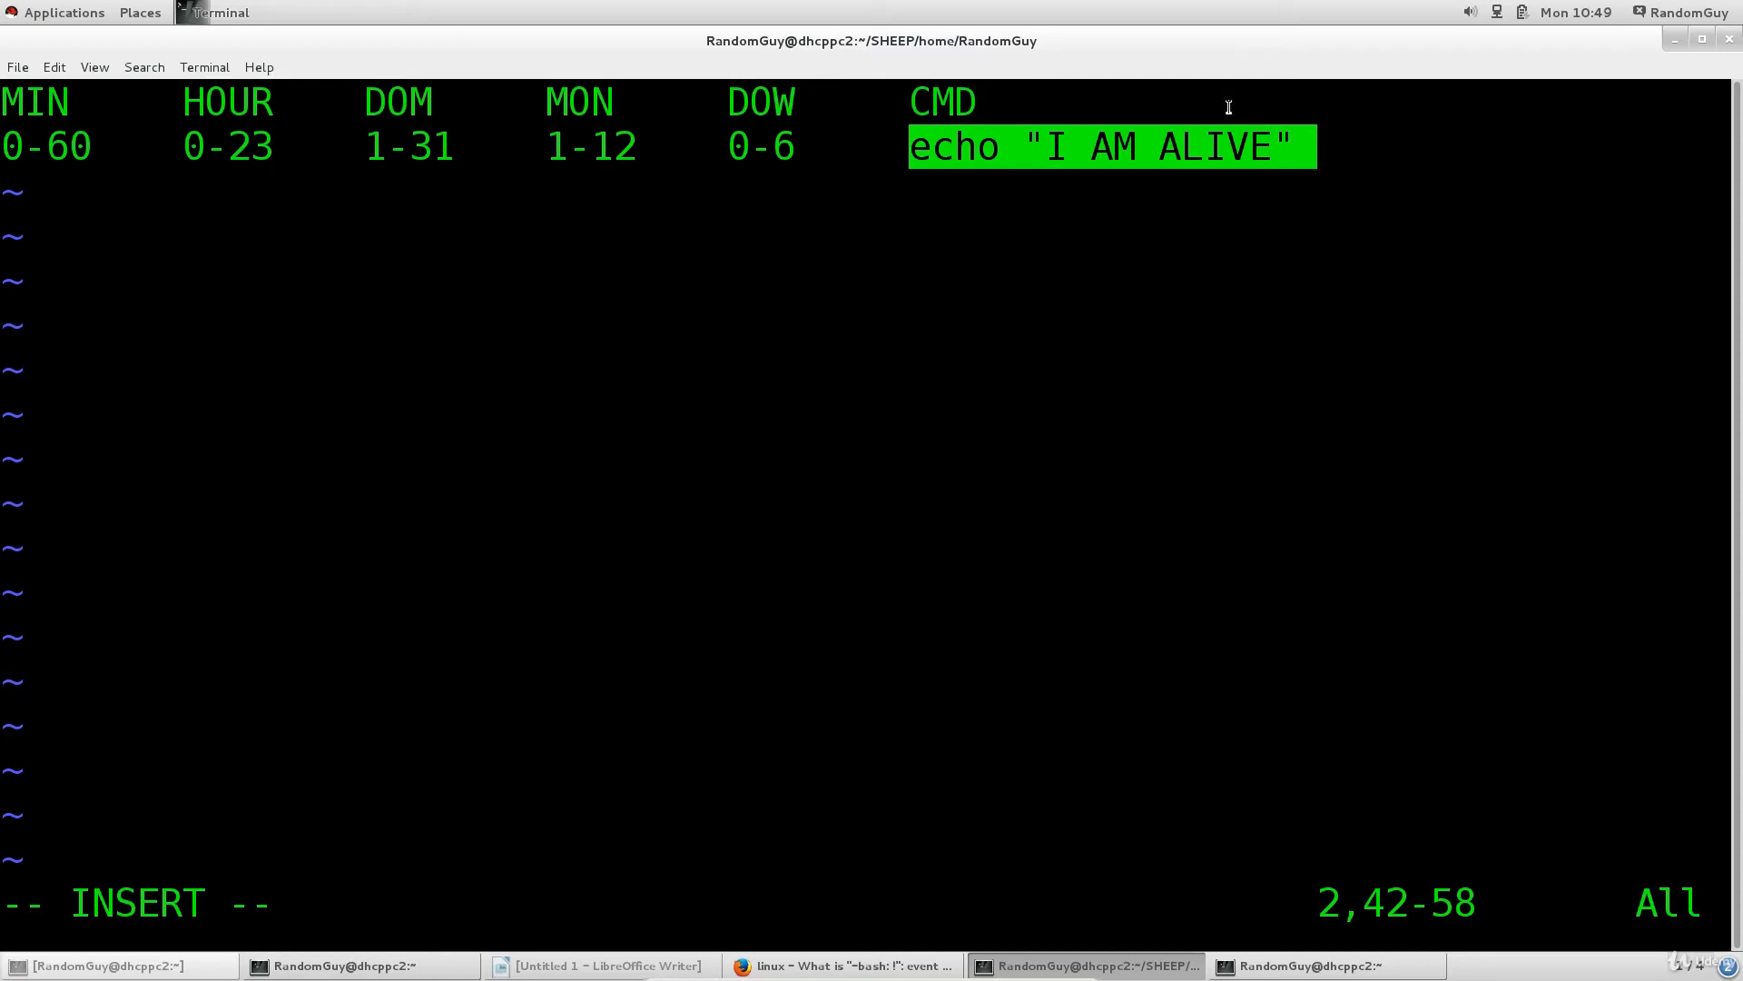
mouse_move(1215, 102)
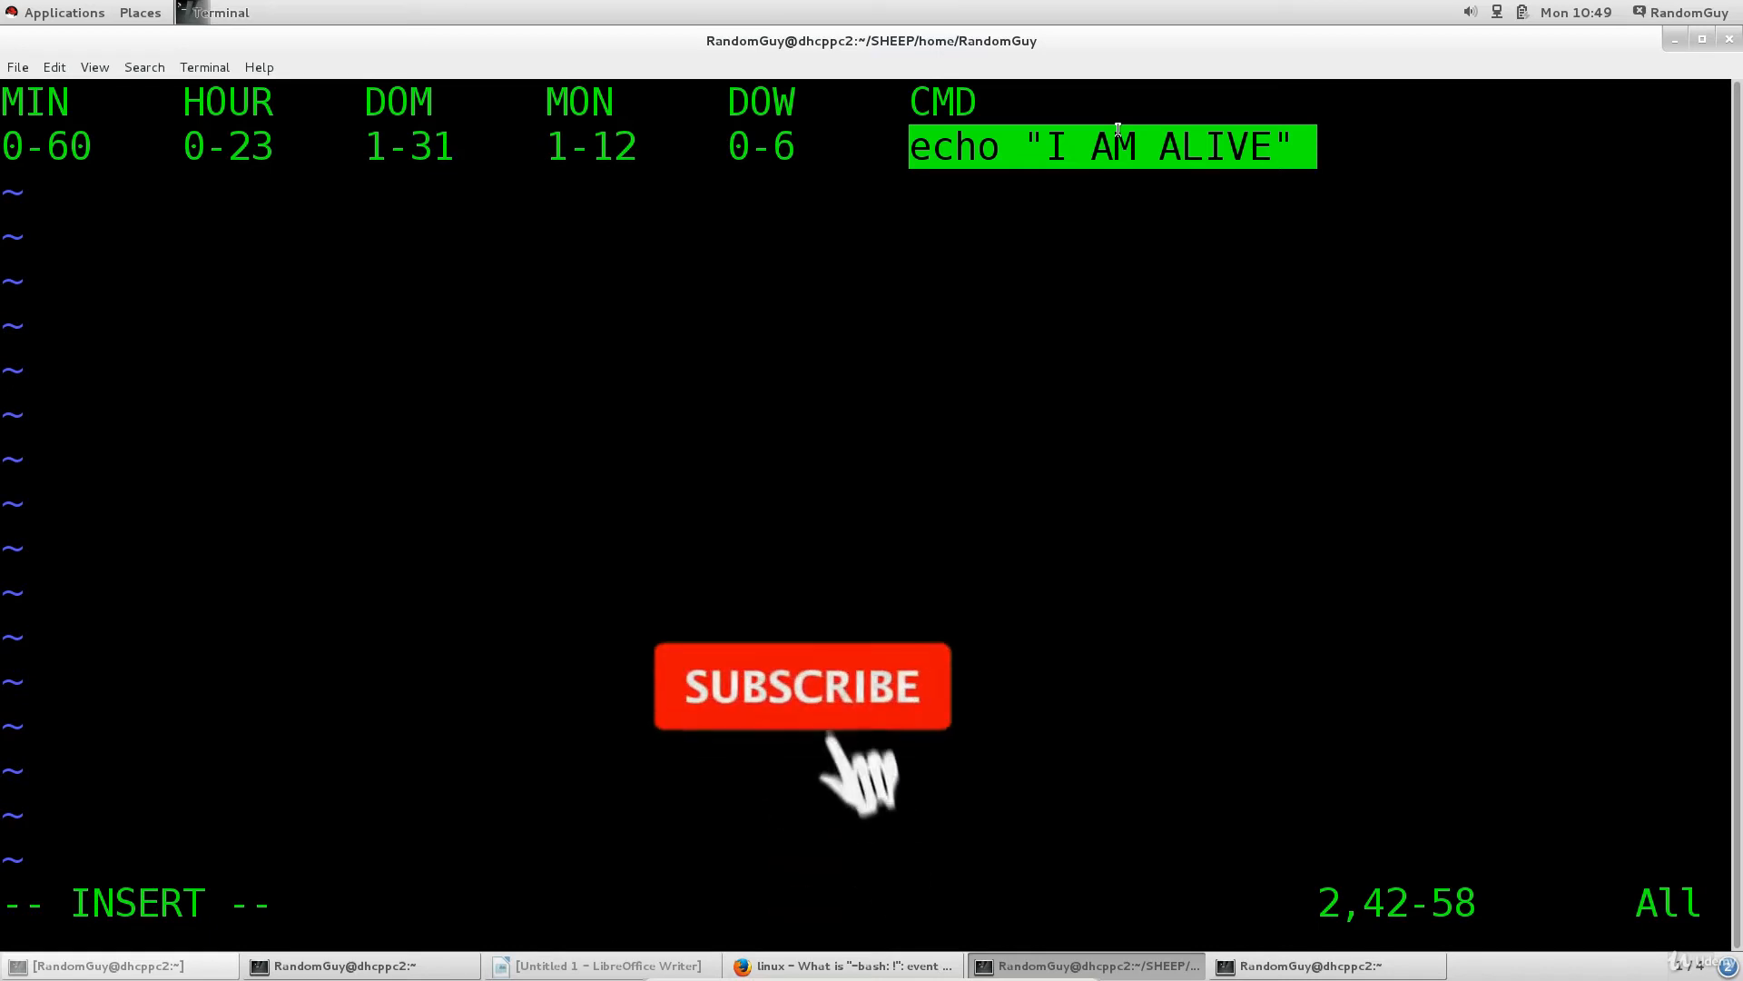
click(801, 686)
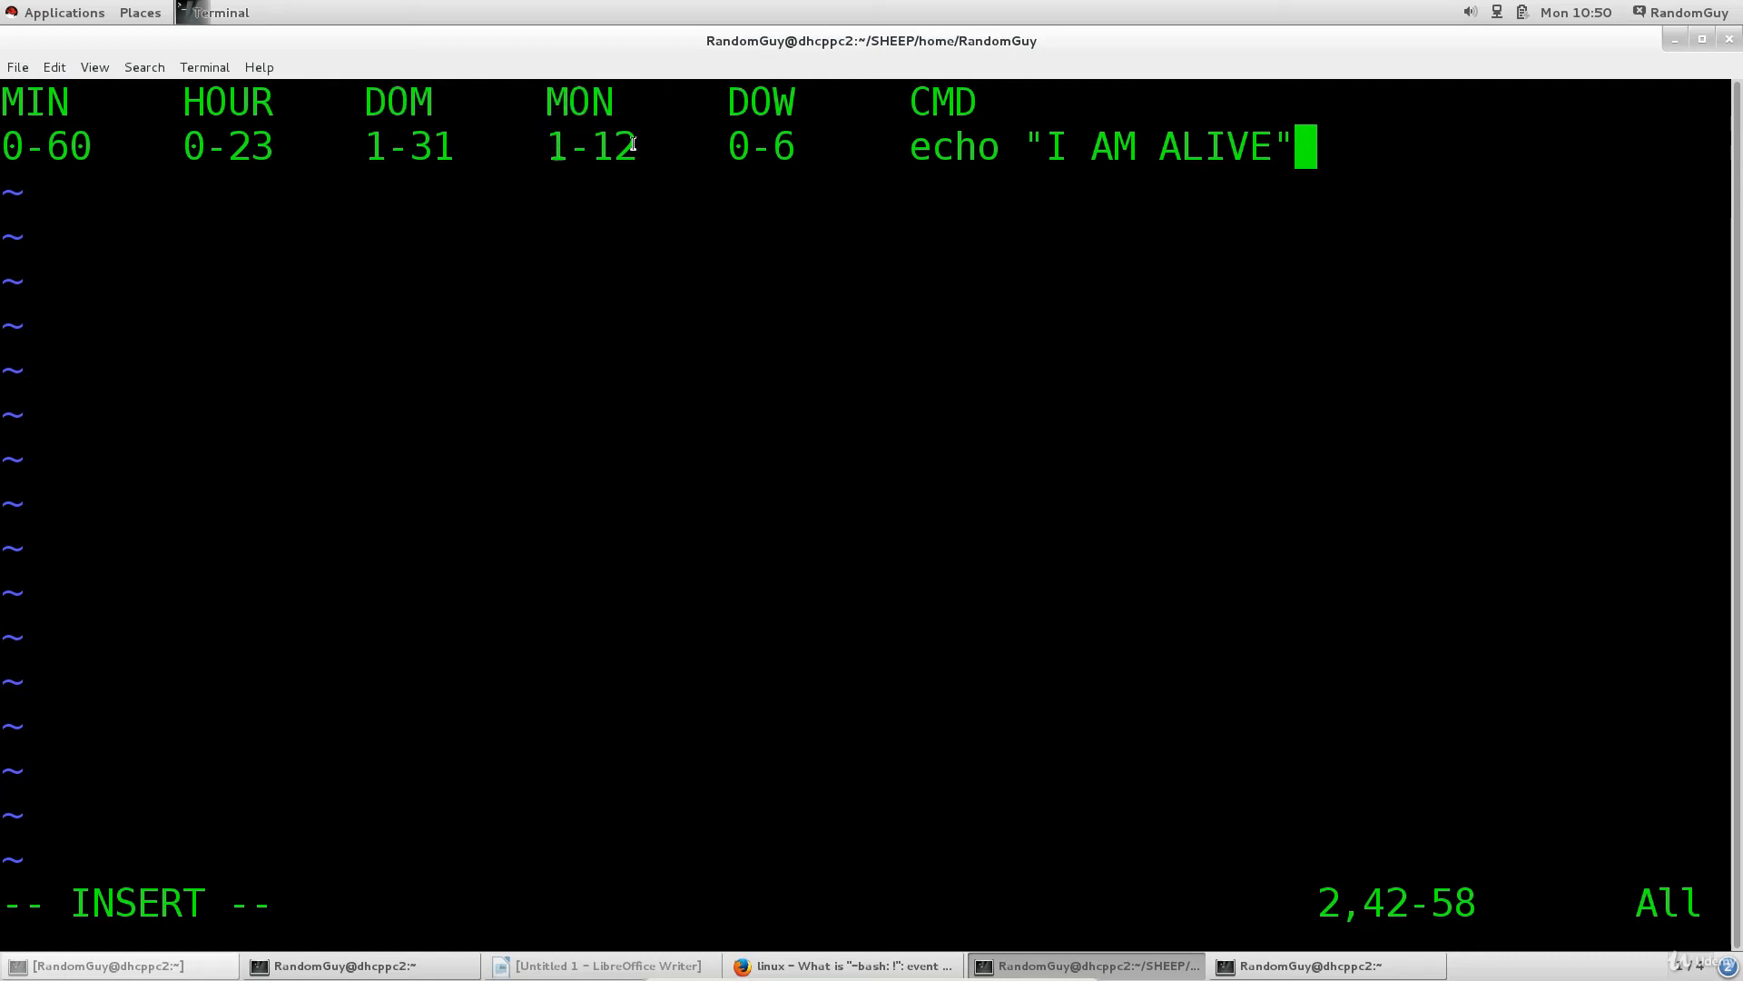
double_click(588, 145)
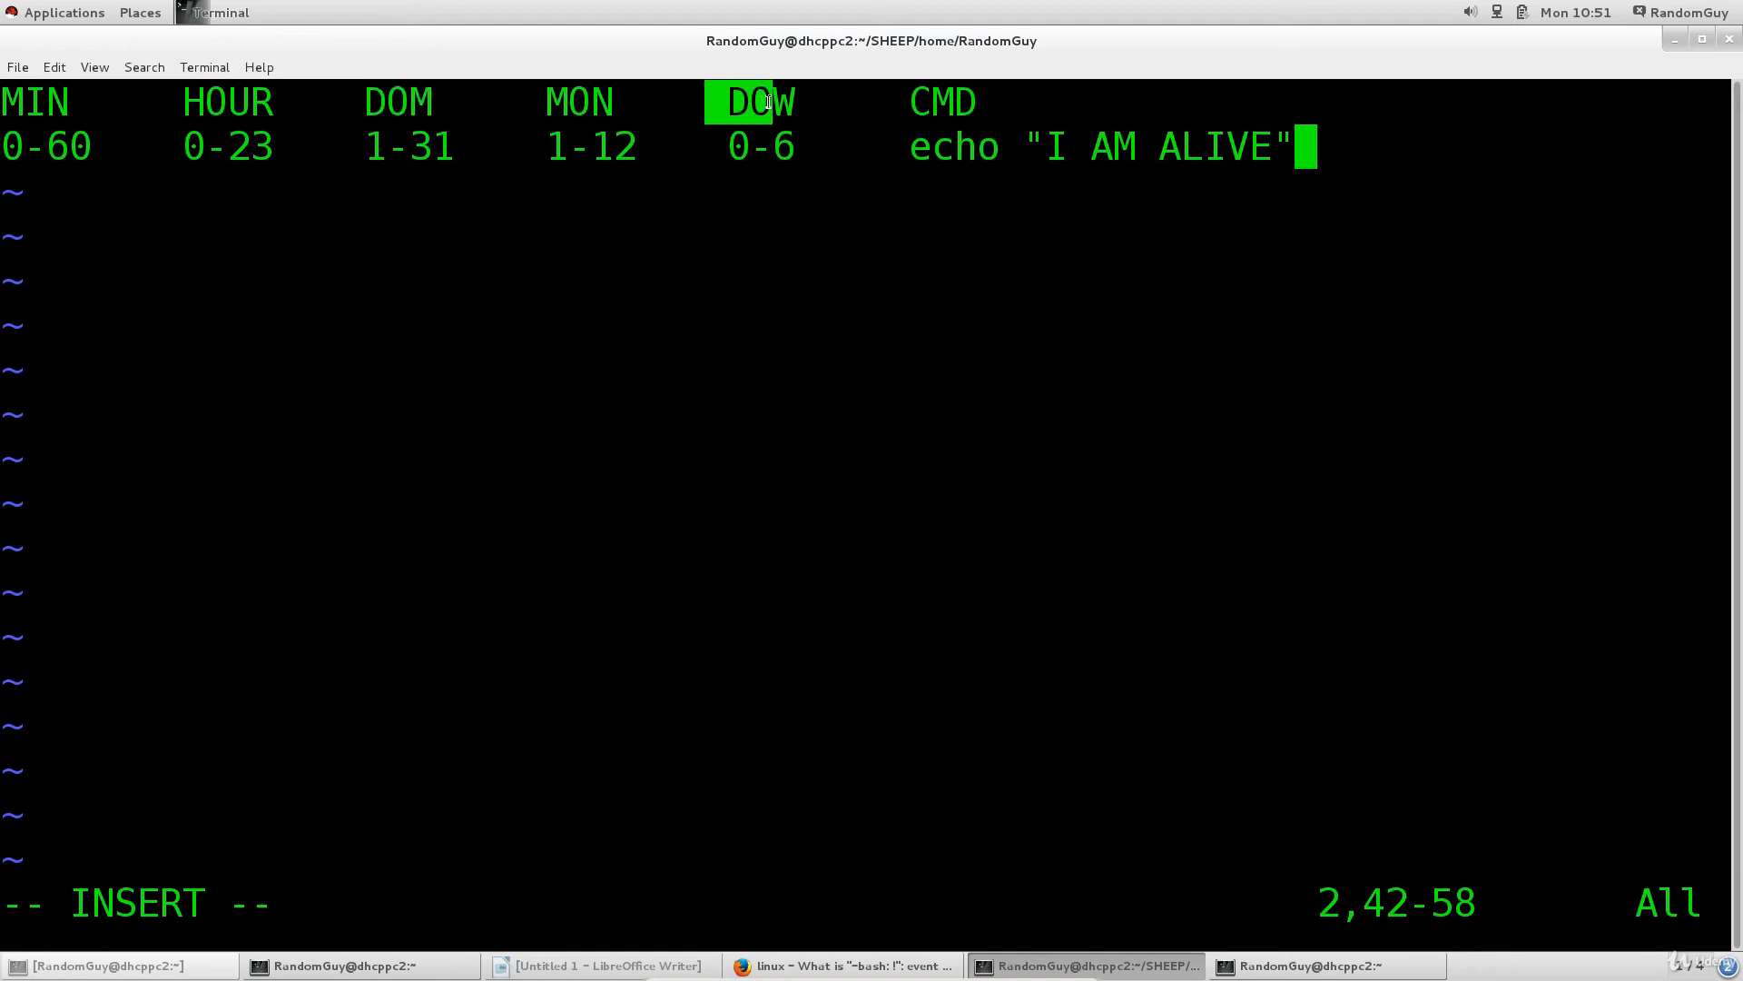
mouse_move(786, 109)
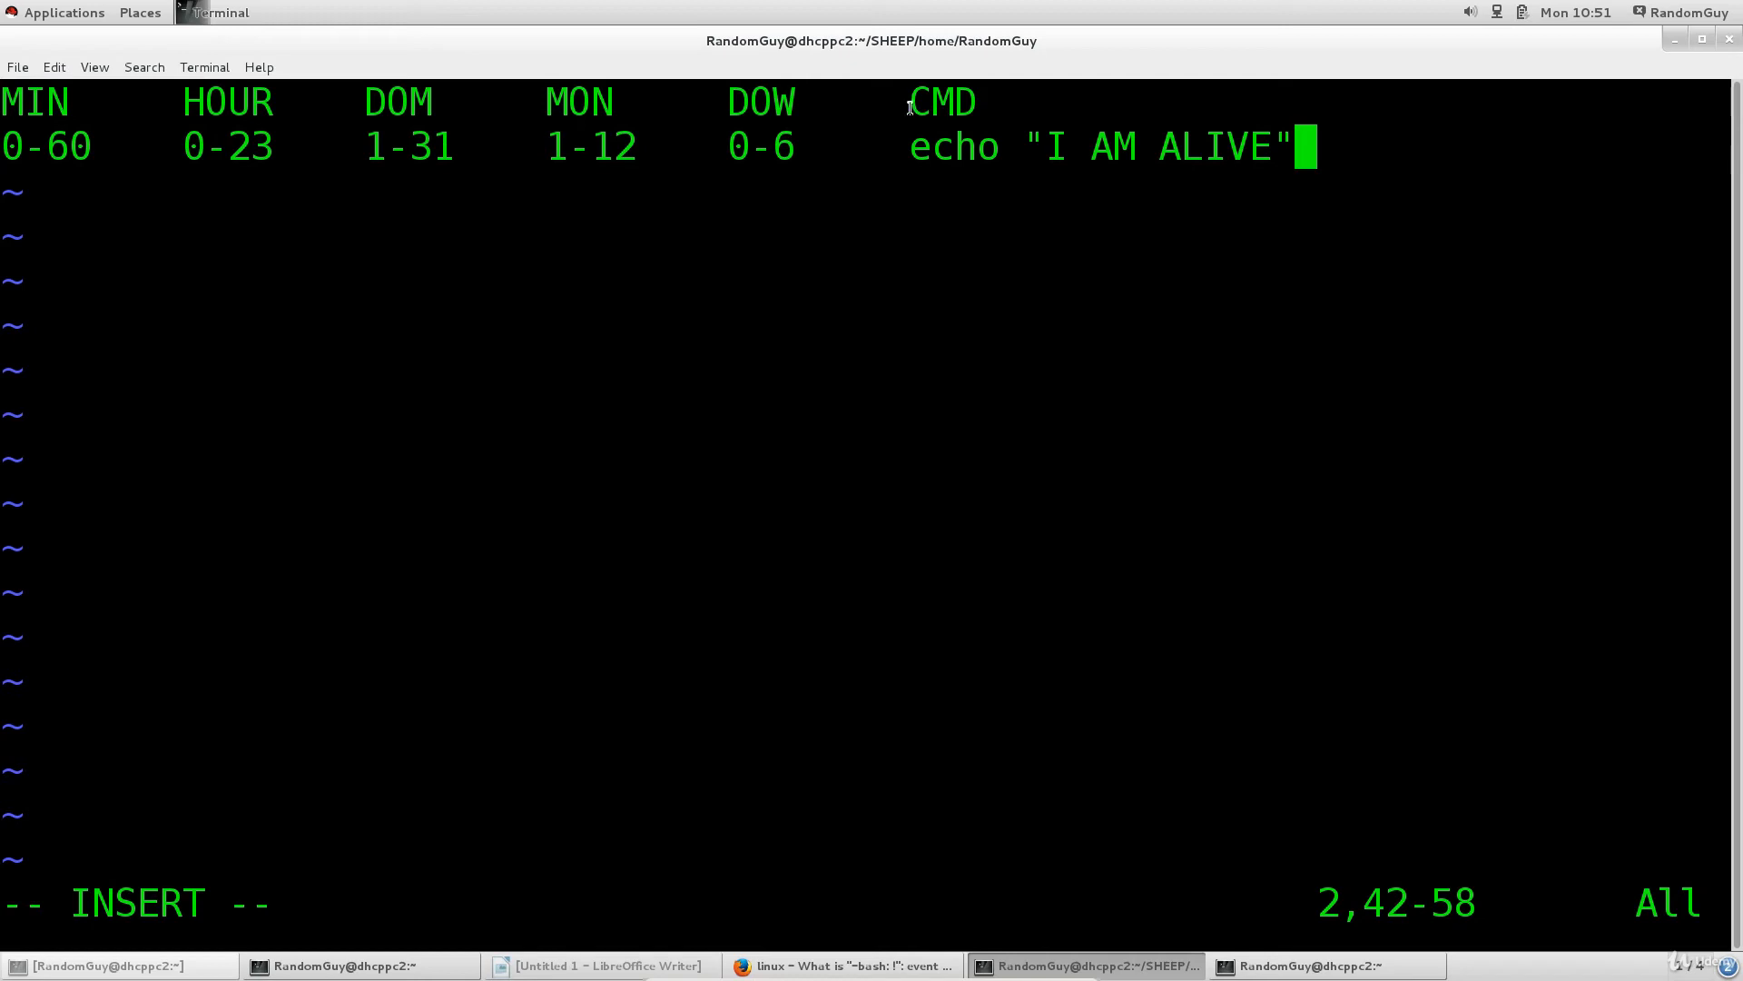
Select the echo "I AM ALIVE" command again as the CMD field's value.
double_click(943, 101)
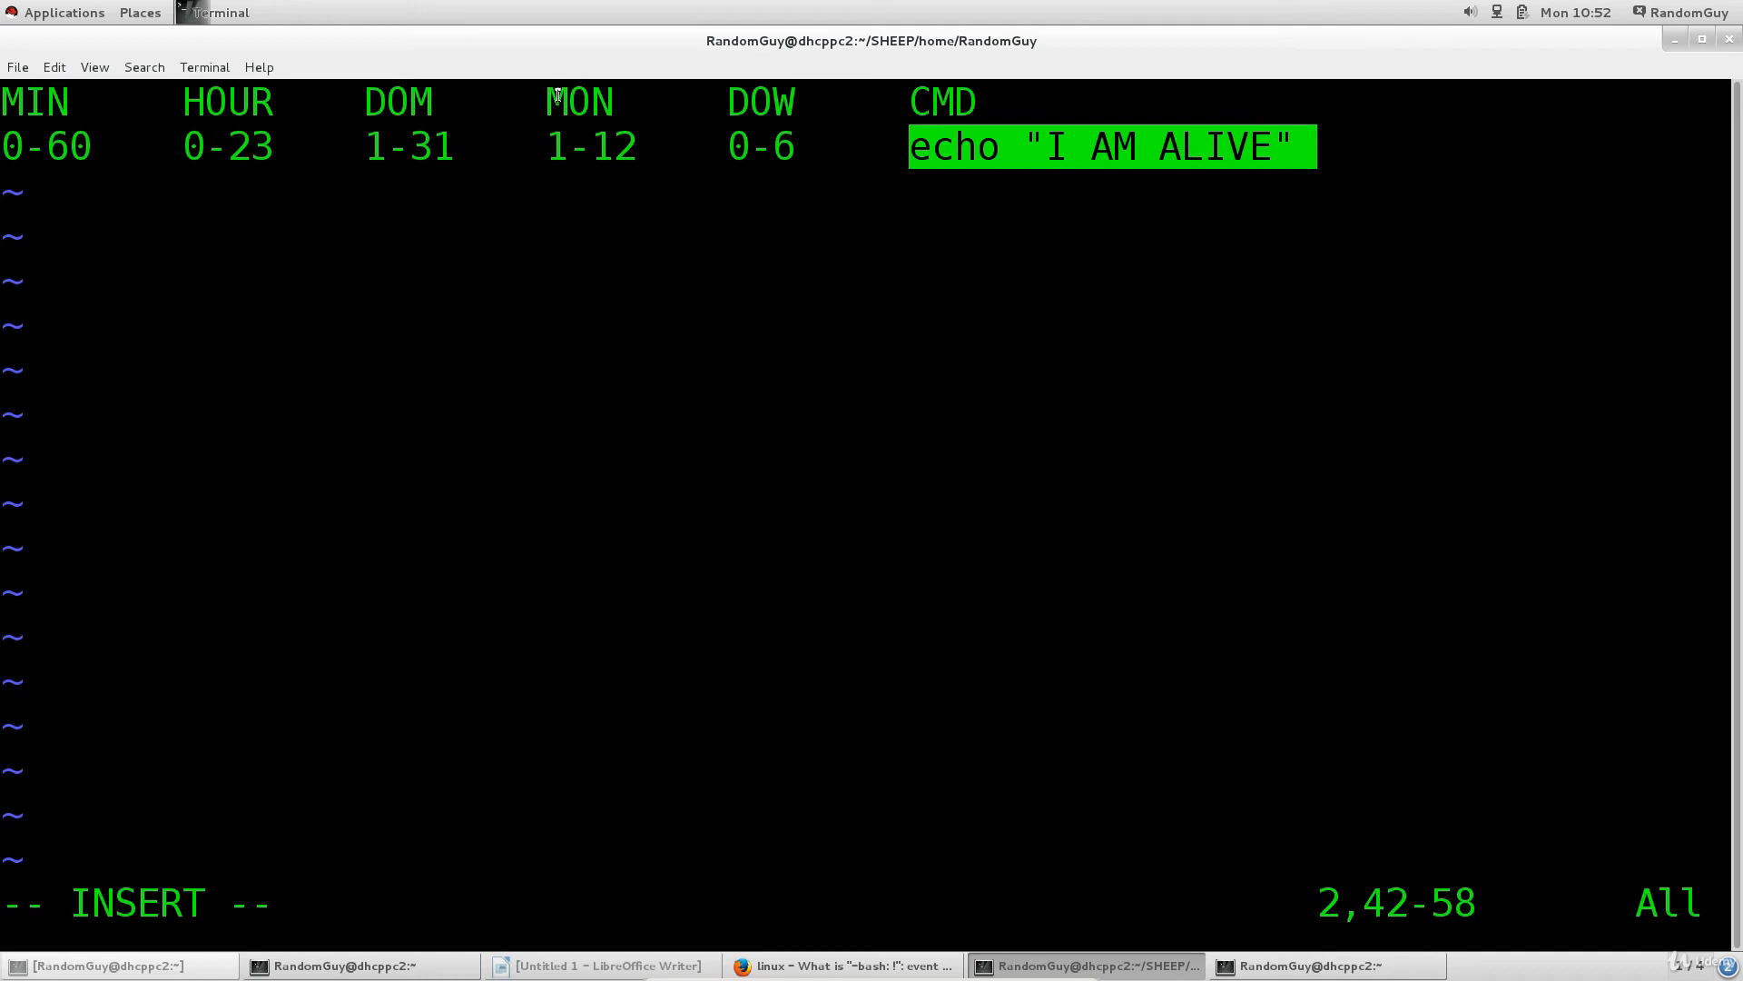
mouse_move(632, 107)
text(vim cronText)
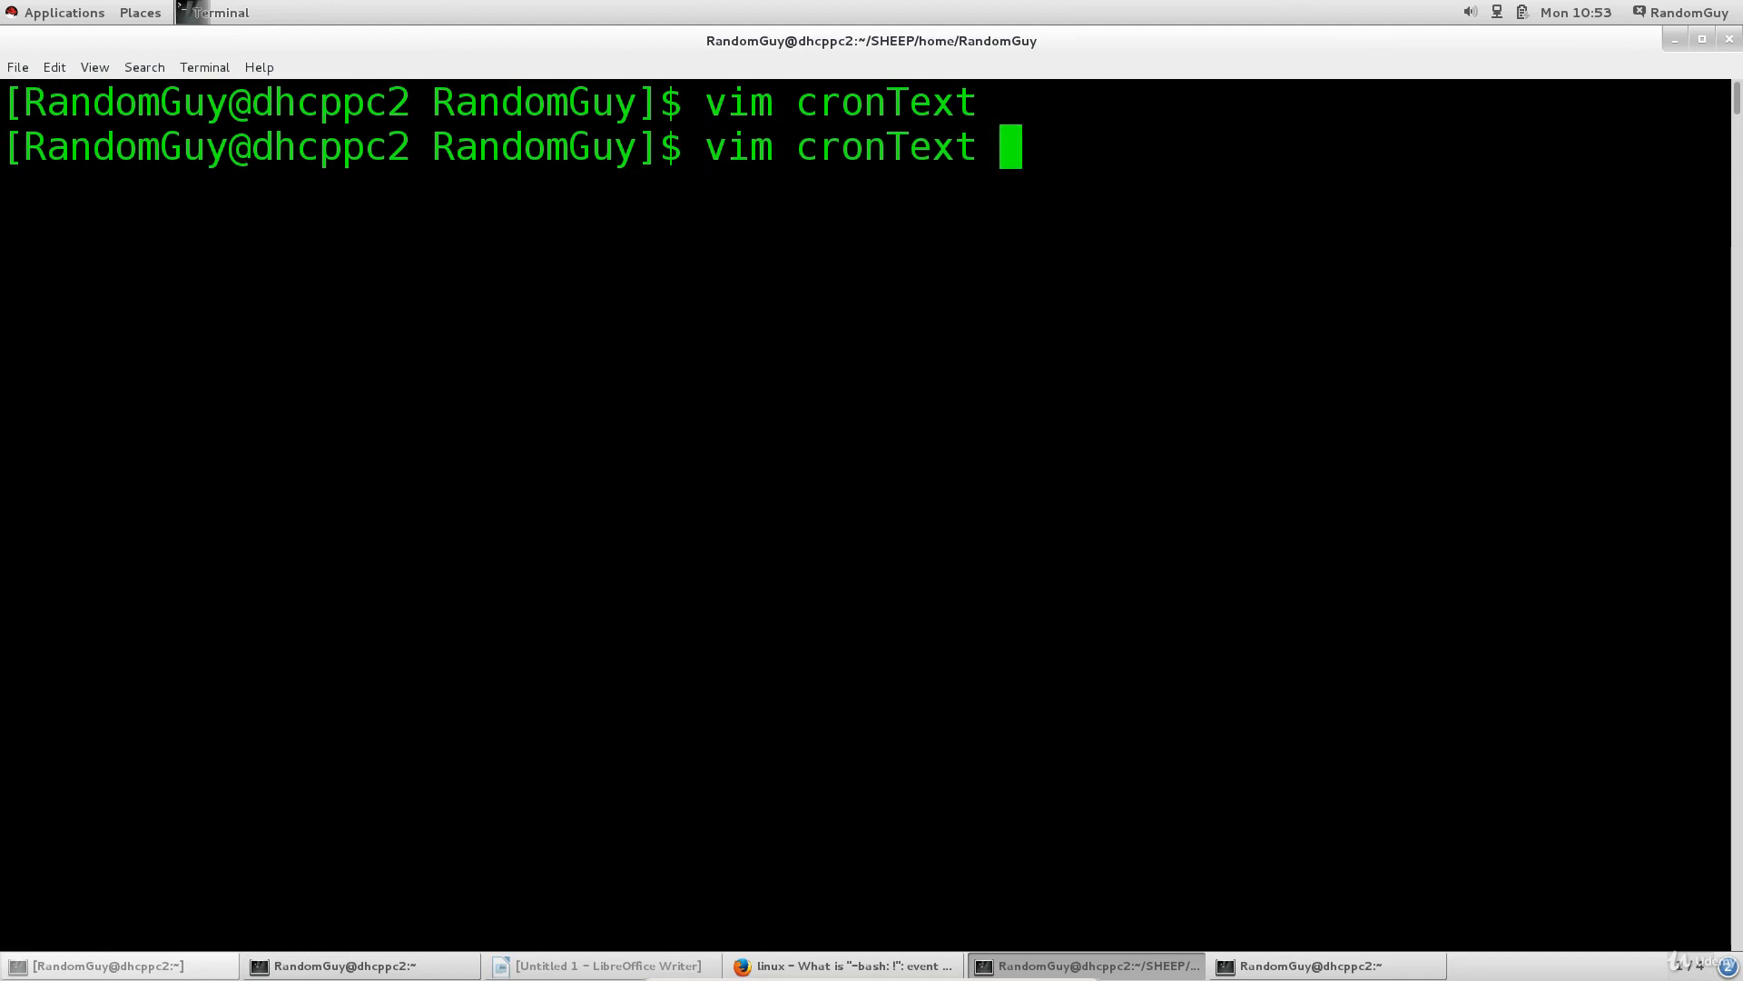
Launch vim cronText and begin a :! shell command below the cron template.
key(Return)
text(:)
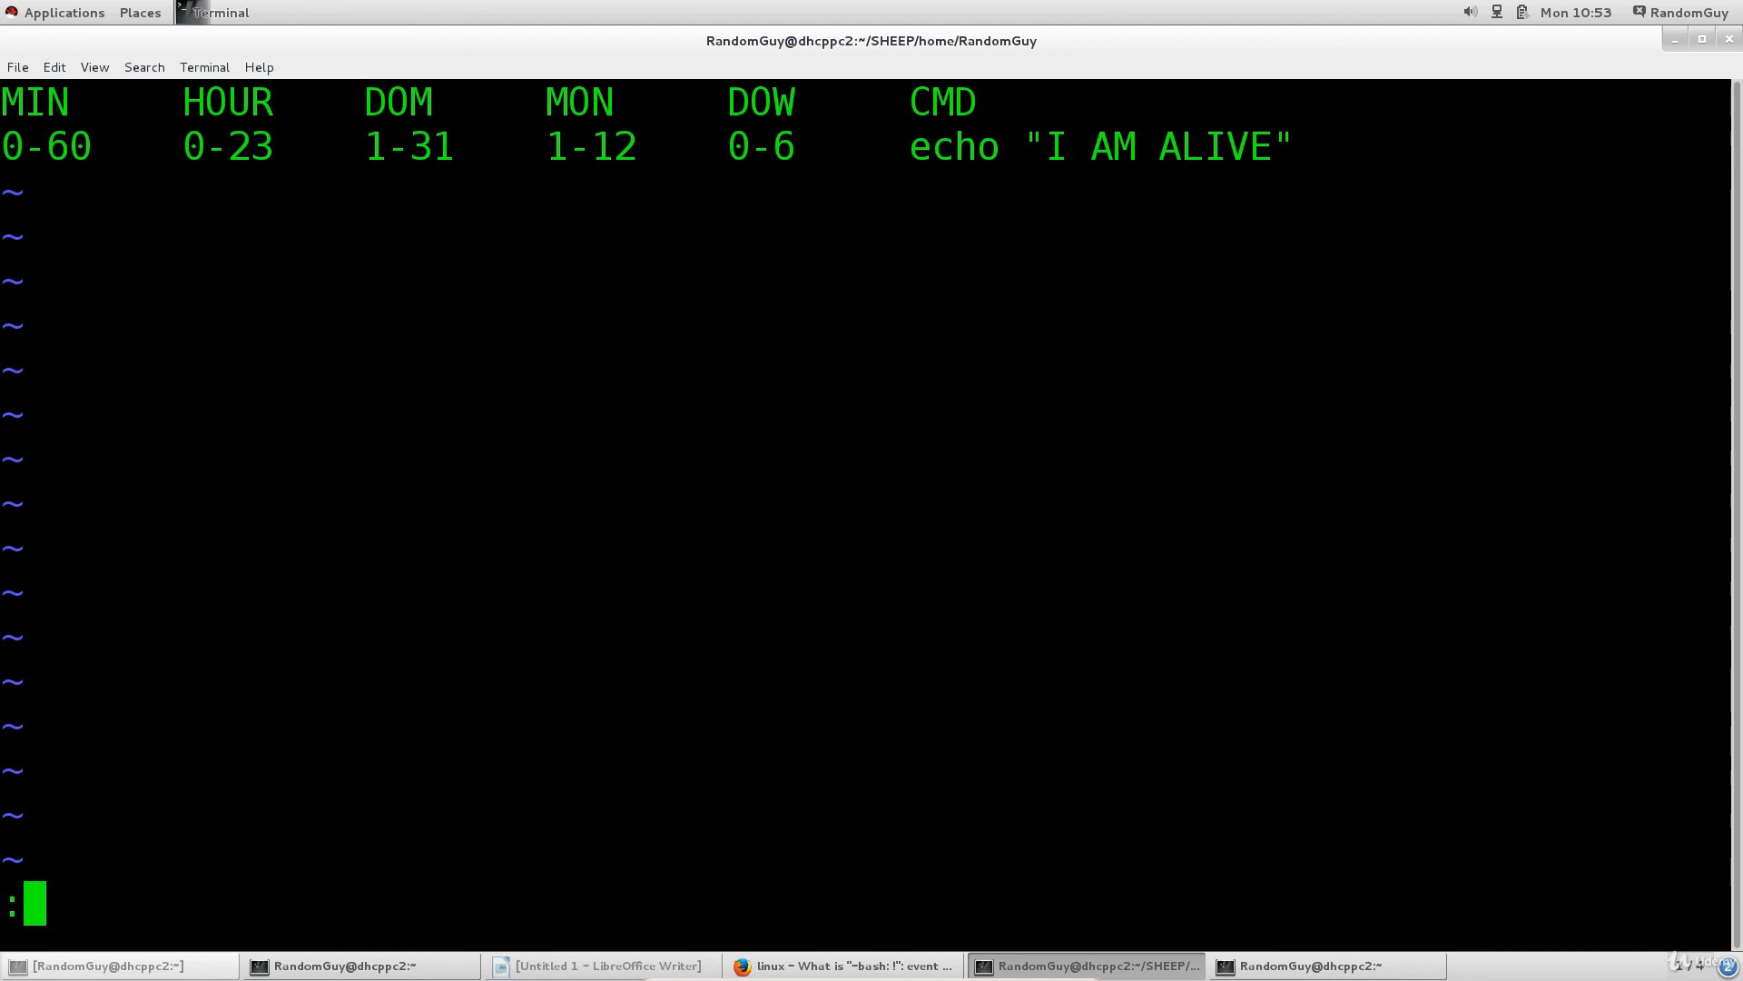
text(!)
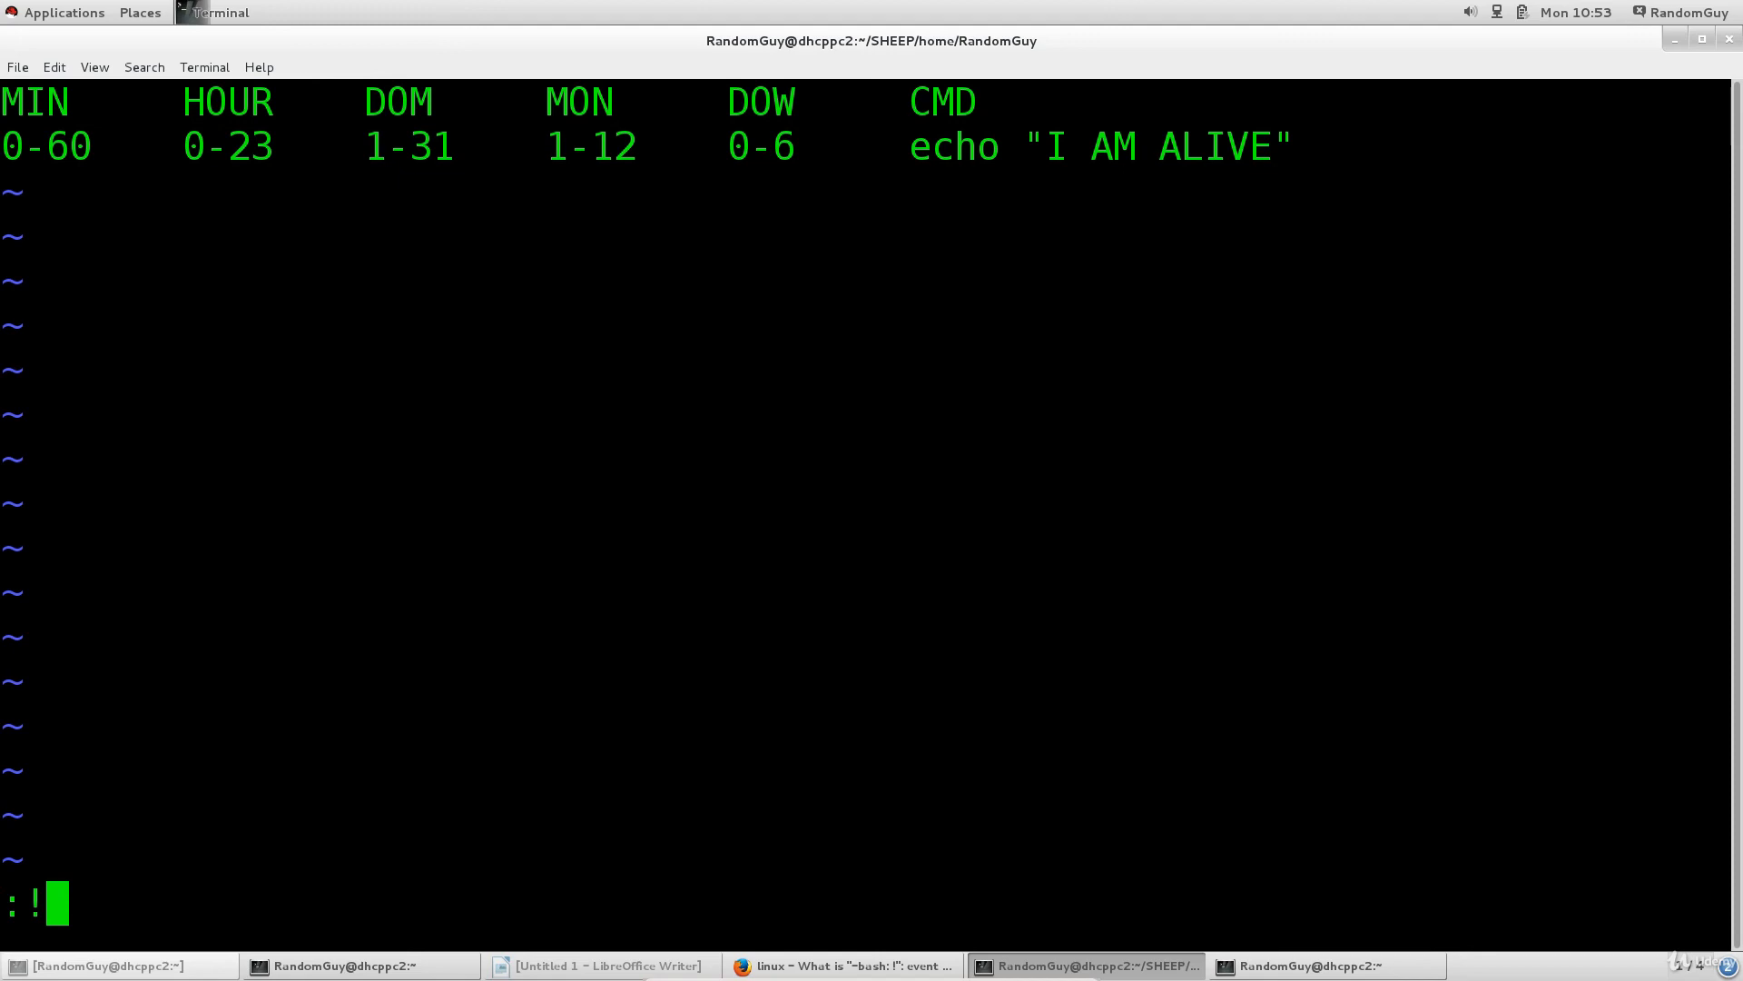
Run :!ls to list the home folder's files, then return to the cronText buffer.
text(ls)
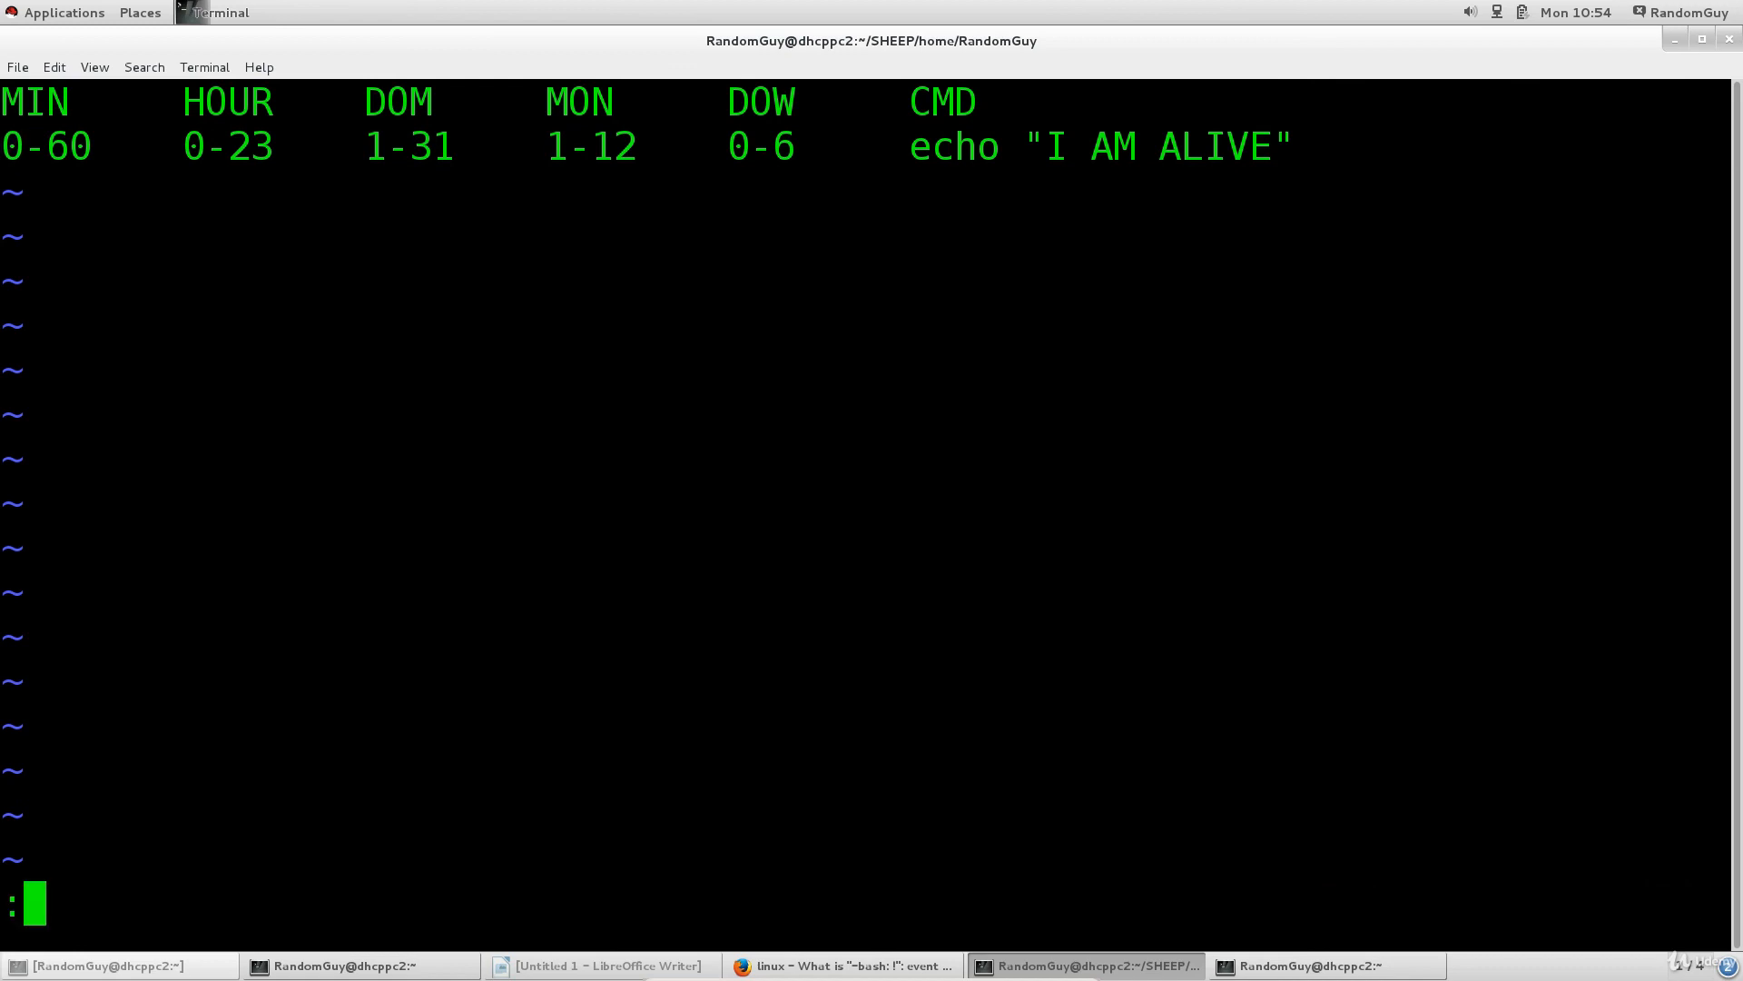
Run :!man ls to bring up the ls manual page from inside Vim.
text(!)
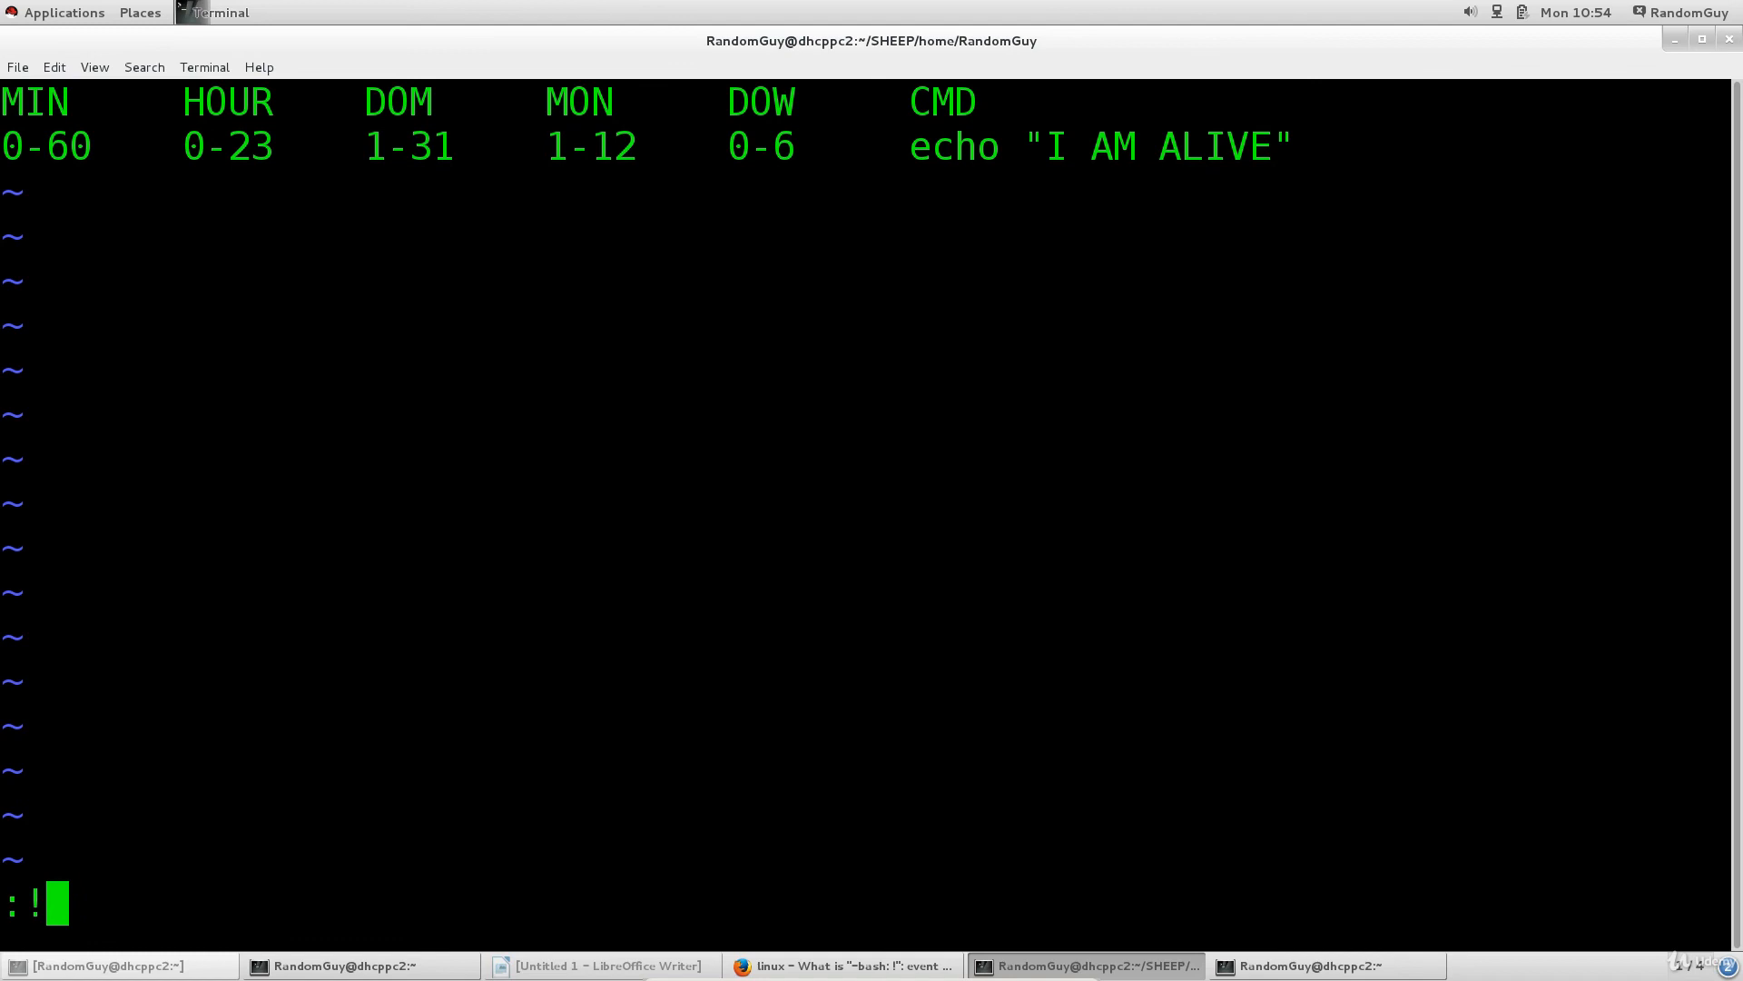
text(command)
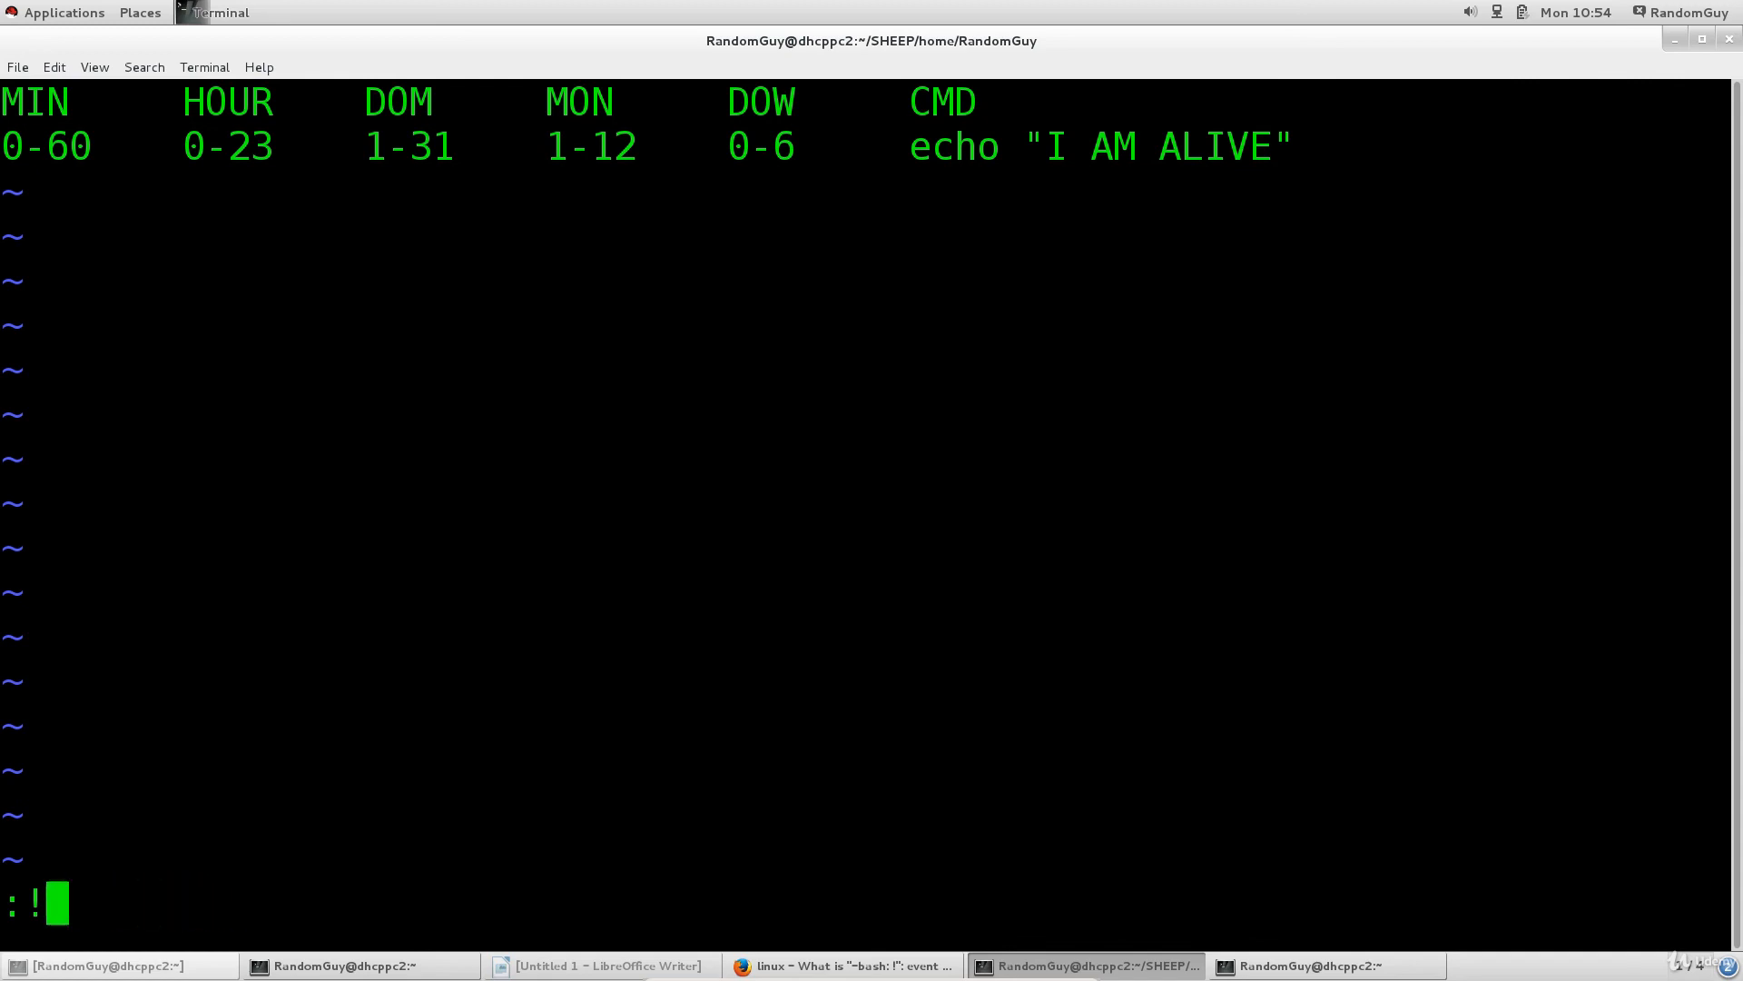
text(man l)
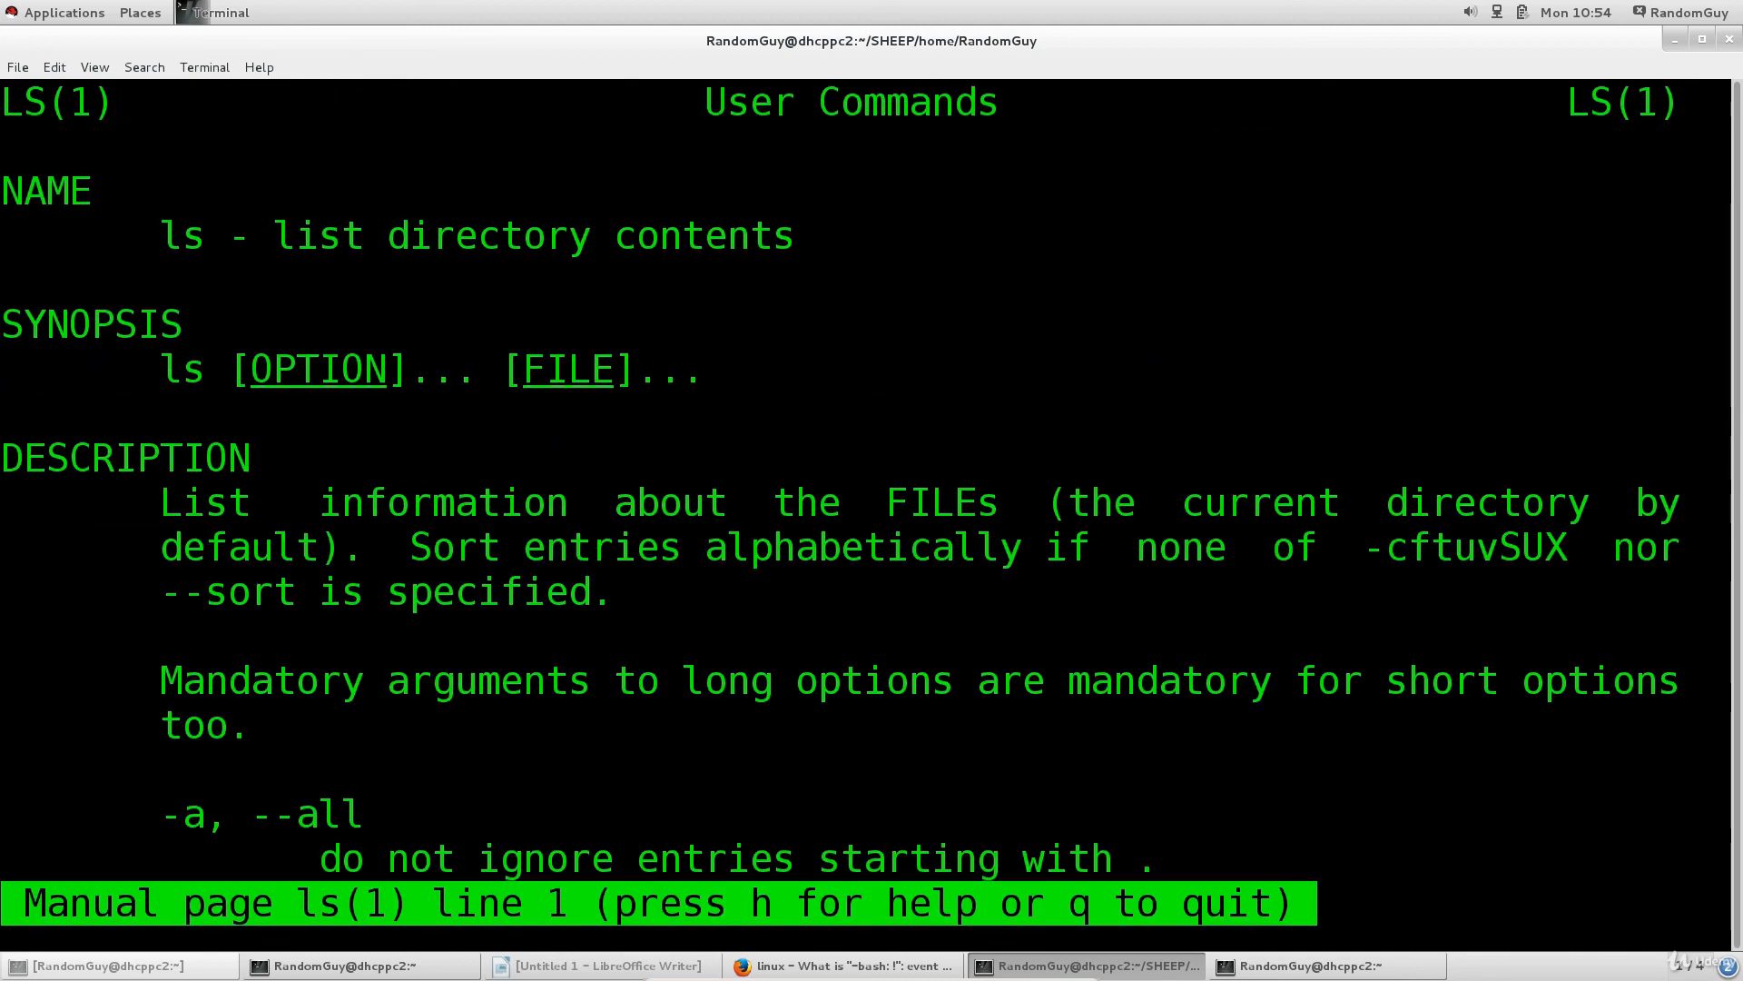
Read further down the ls manual, then quit the pager with q.
scroll(down, 3)
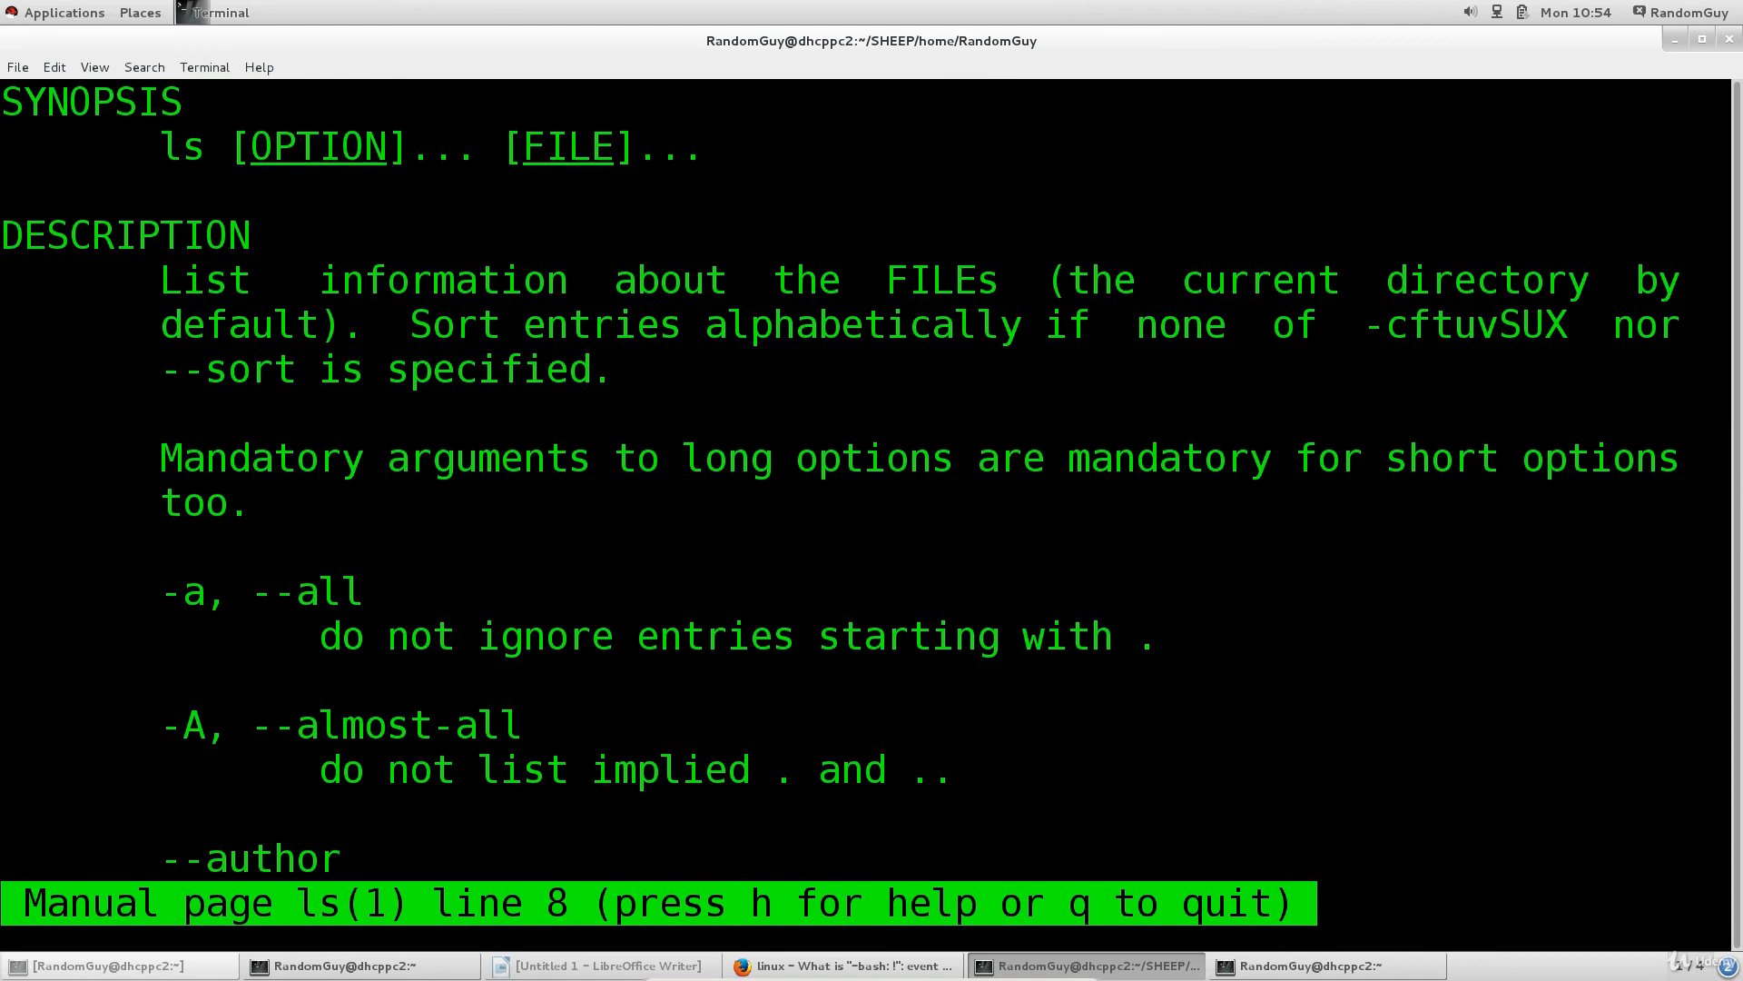
scroll(down, 3)
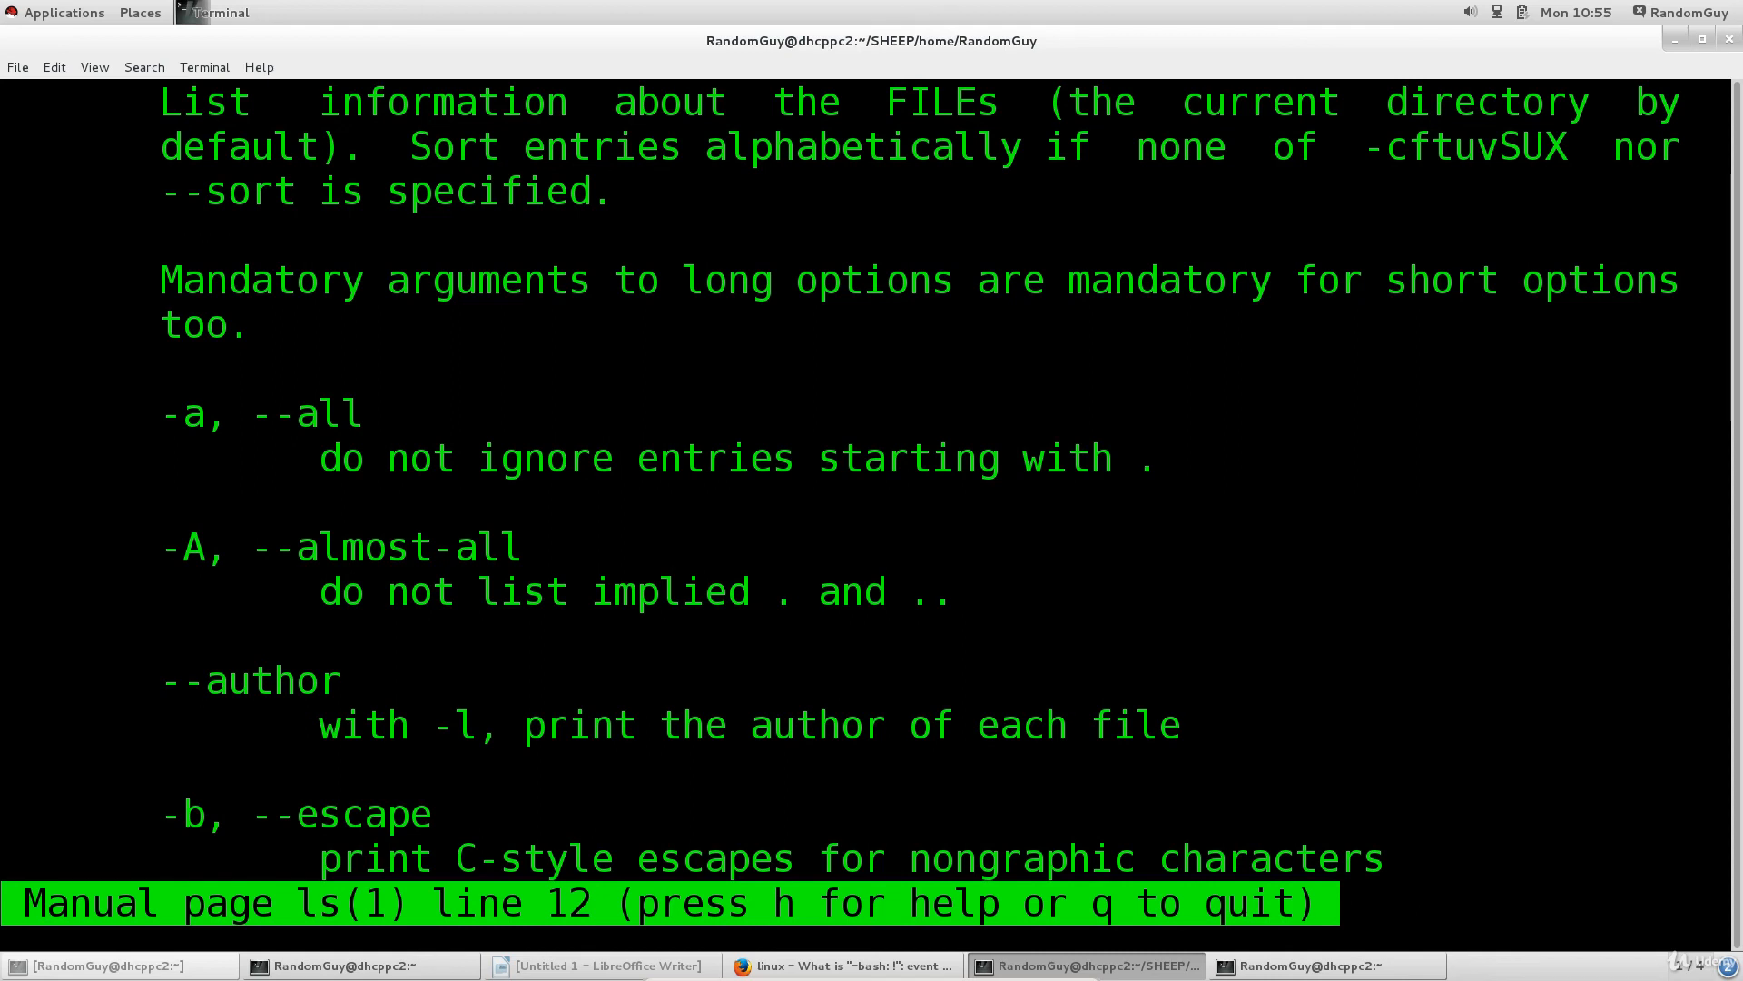
key(q)
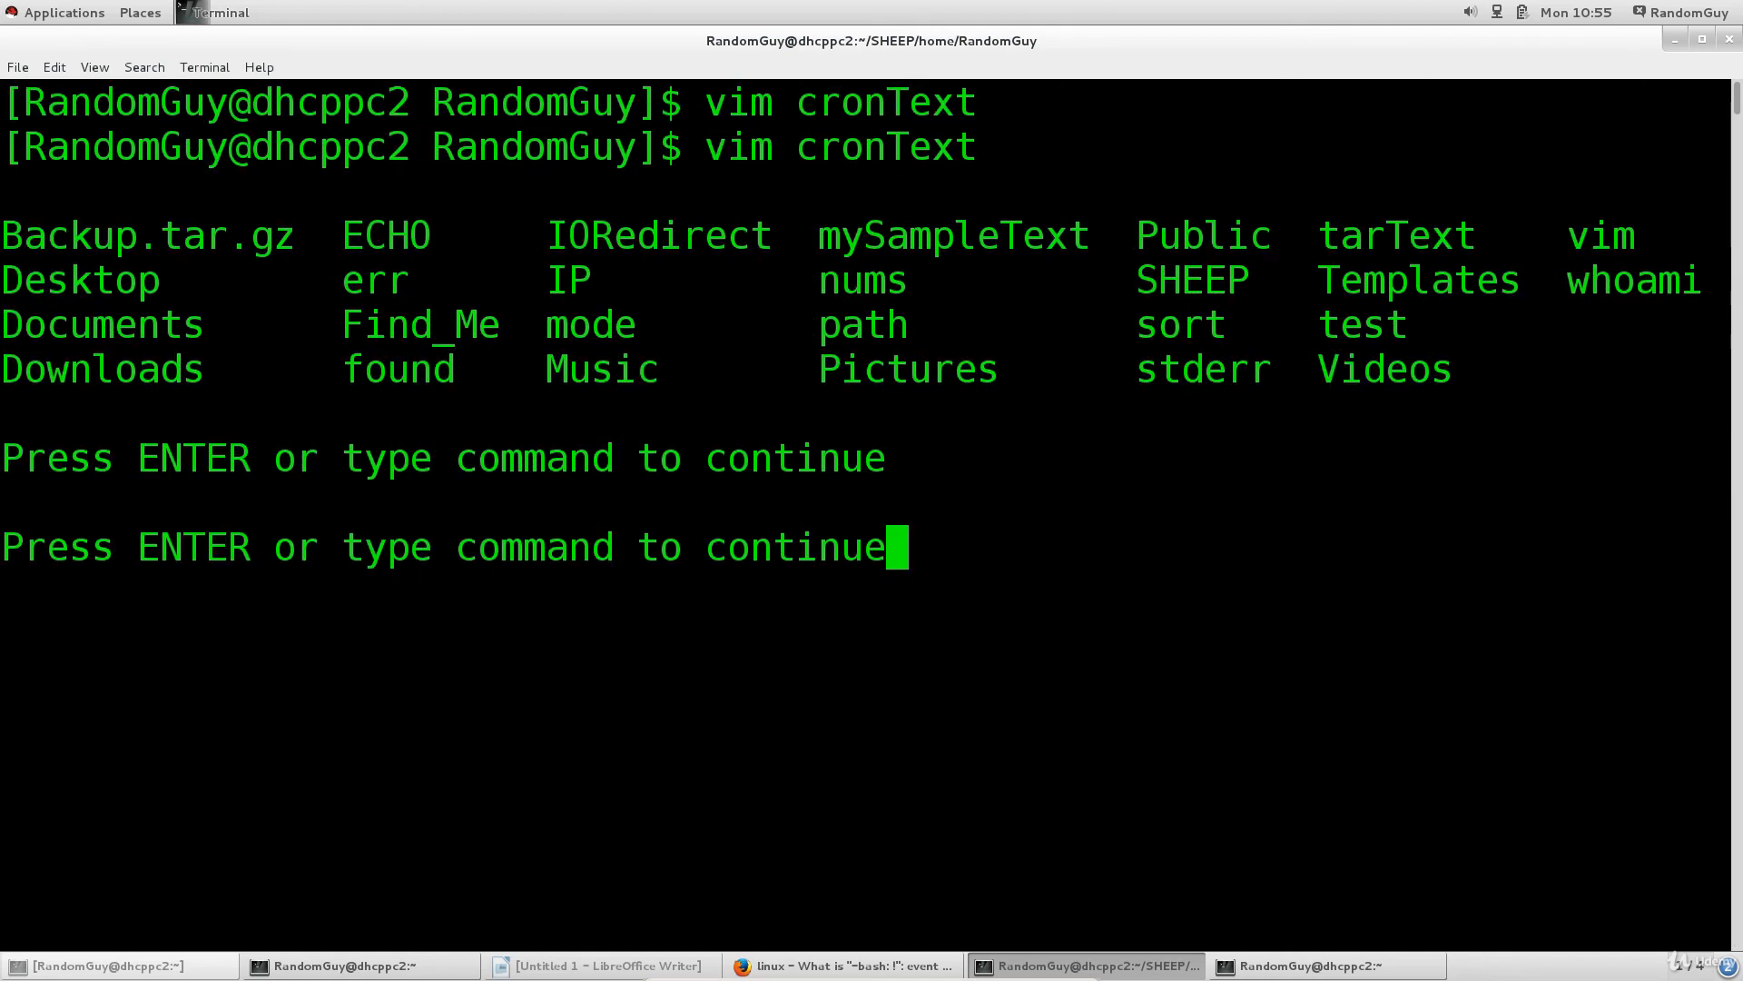